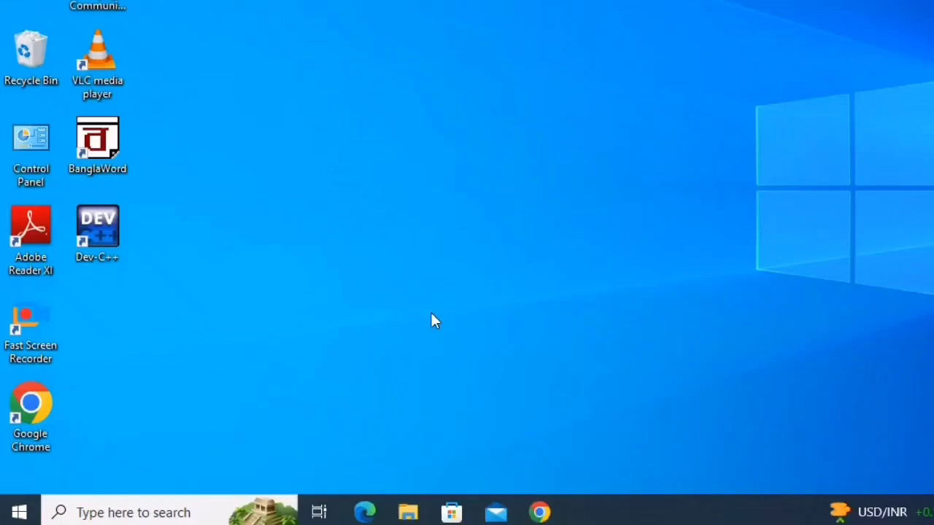
Launch Notepad from the taskbar search by searching 'note'.
{"action": "type", "text": "note"}
{"action": "type", "text": "<html>"}
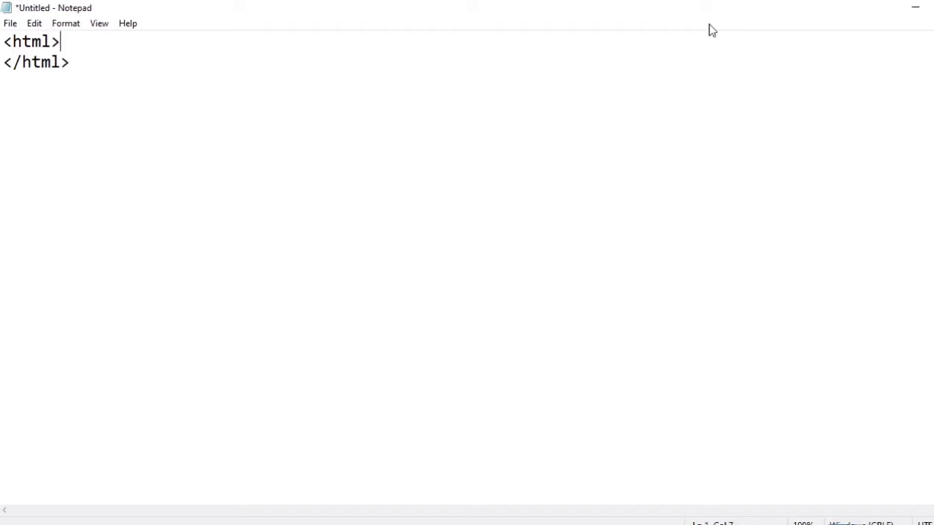
Add head tags with an empty title element inside the html tags.
{"action": "type", "text": "<head>"}
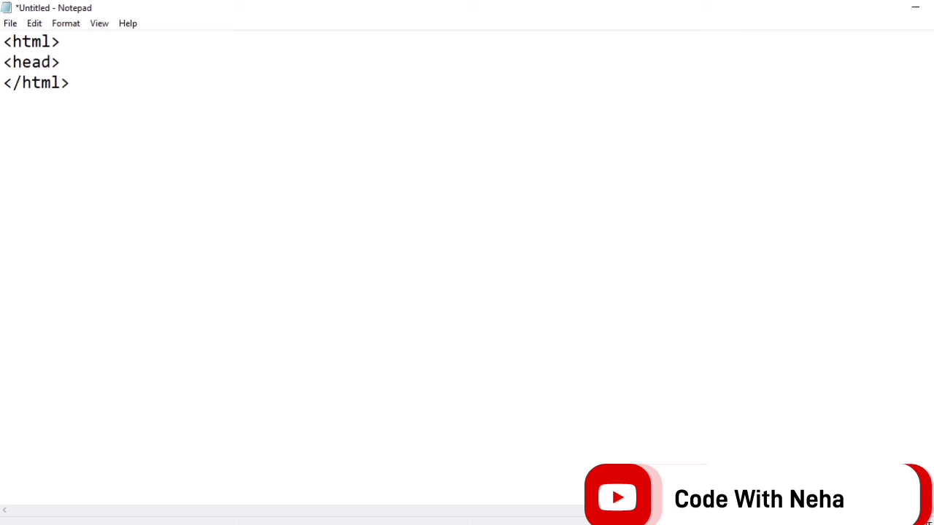
{"action": "type", "text": "</head>"}
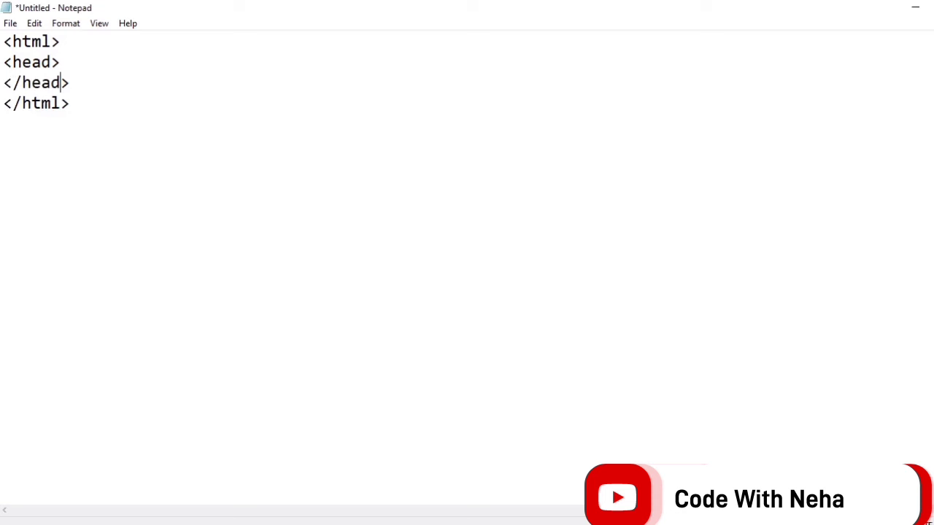
{"action": "type", "text": "<title>"}
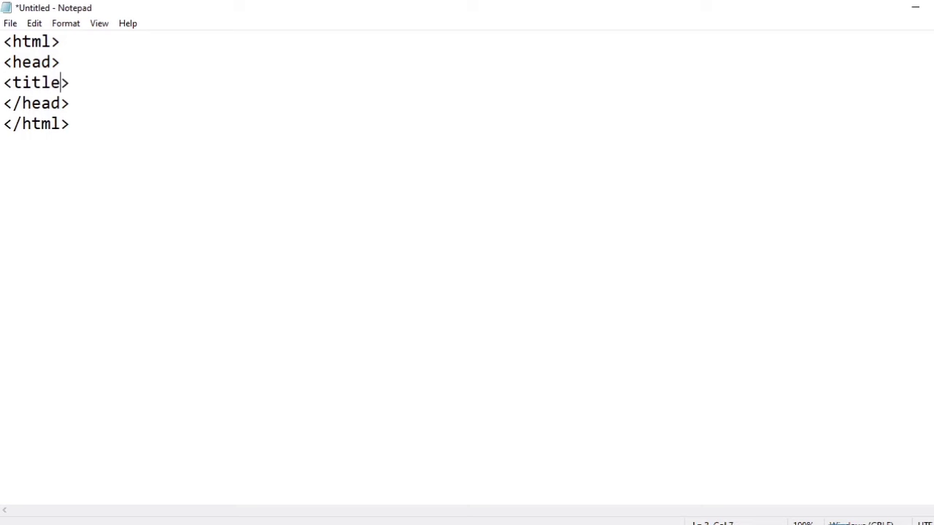
{"action": "type", "text": "</tit>"}
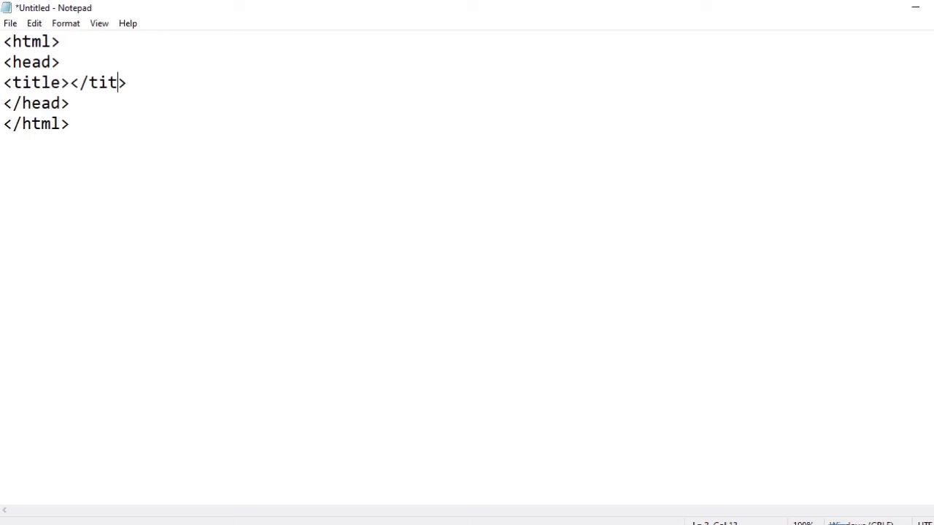
Fill the title with 'Insertion of Image in HTML code' and begin the body tag.
{"action": "type", "text": "I"}
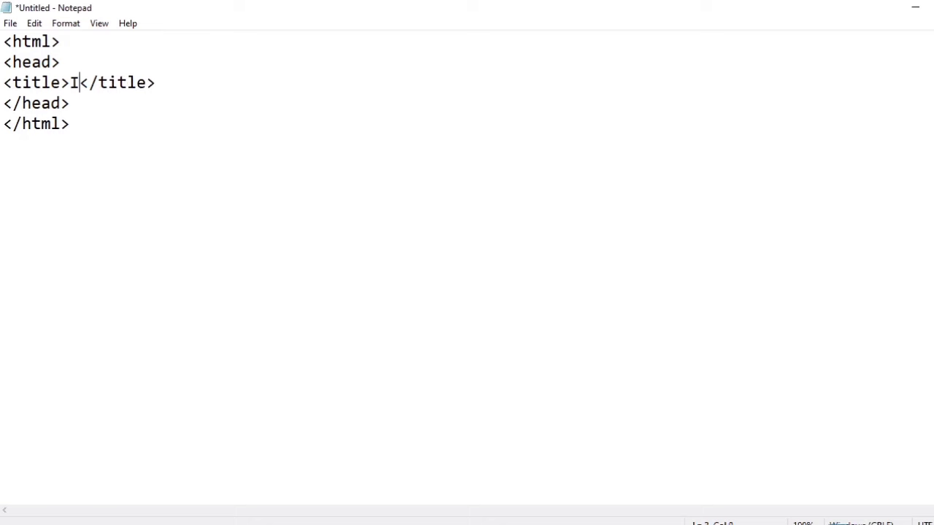
{"action": "type", "text": "nsertion of Ima"}
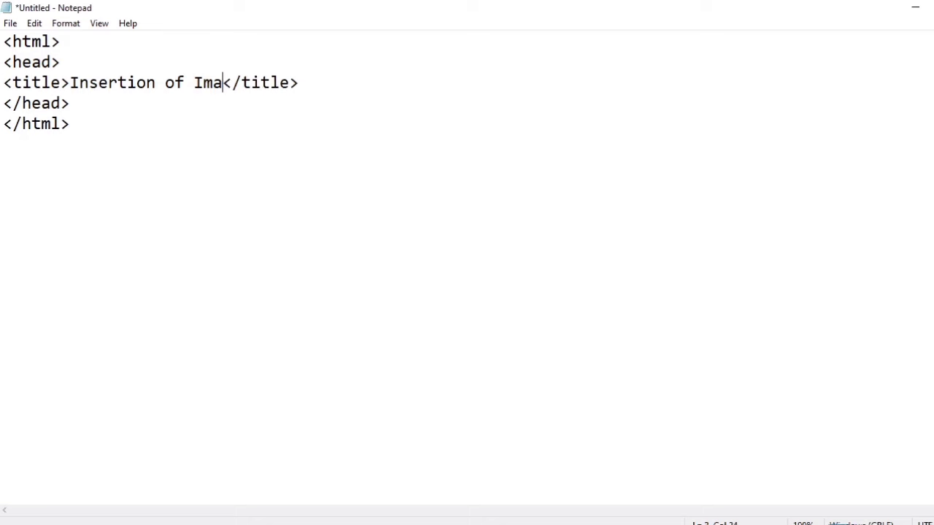
{"action": "type", "text": "ge in HTML"}
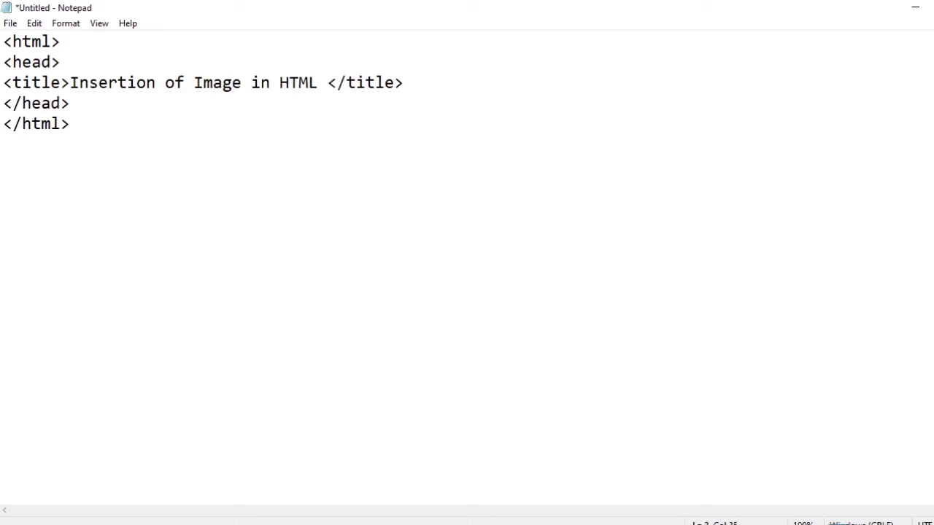
{"action": "type", "text": "code"}
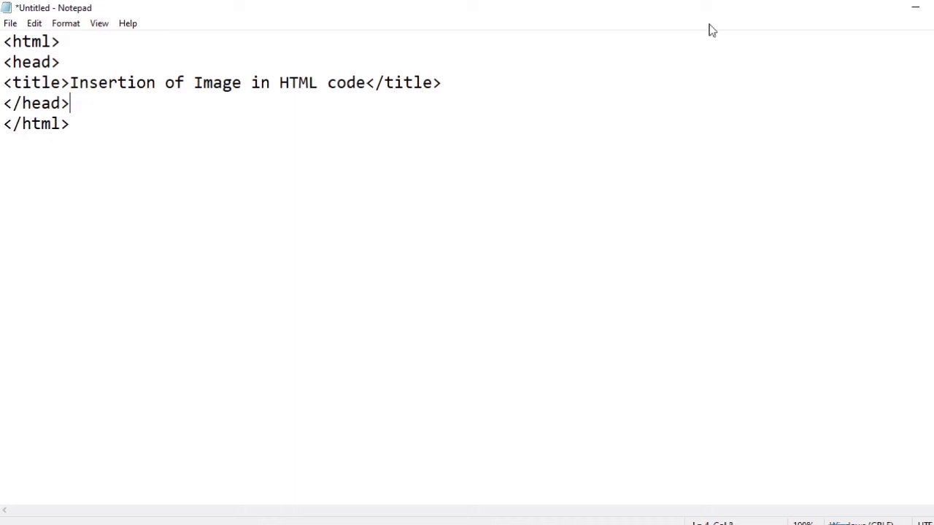
{"action": "type", "text": "<bodyt>"}
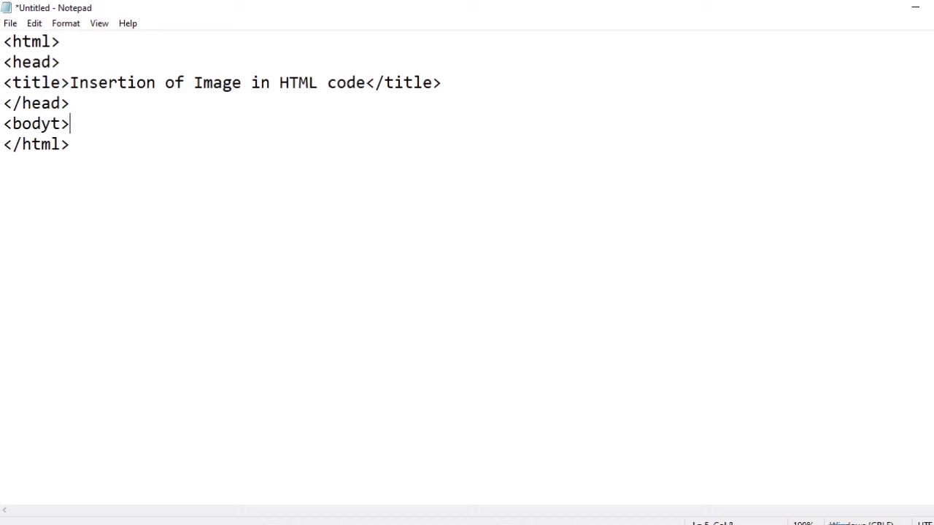
Add an h1 heading 'Image of Lily FLOWER' in the body, followed by an empty img src tag.
{"action": "key", "text": "Backspace"}
{"action": "type", "text": "</body>"}
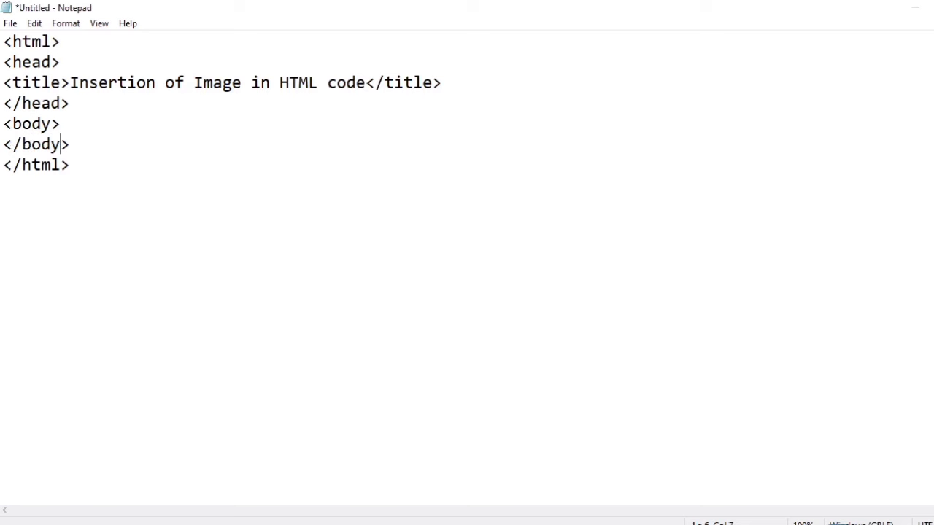
{"action": "key", "text": "Enter"}
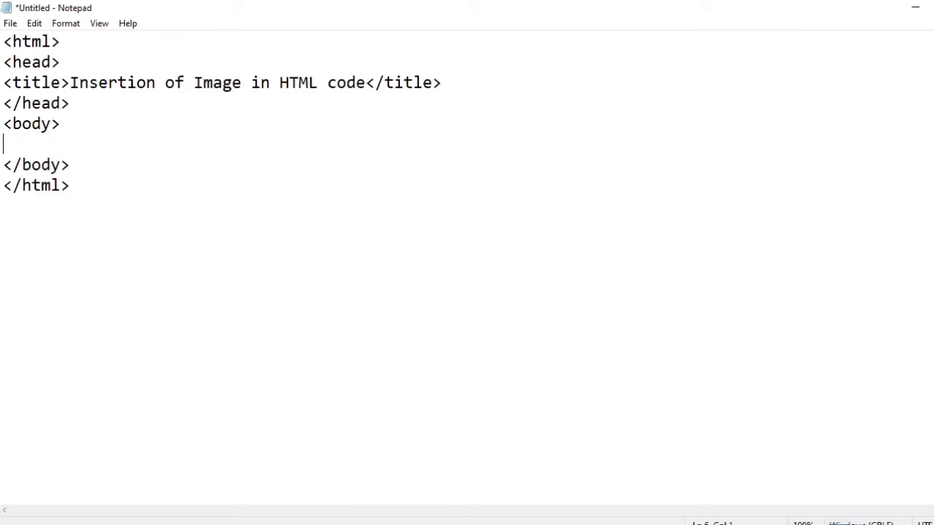
{"action": "type", "text": "<h1><>"}
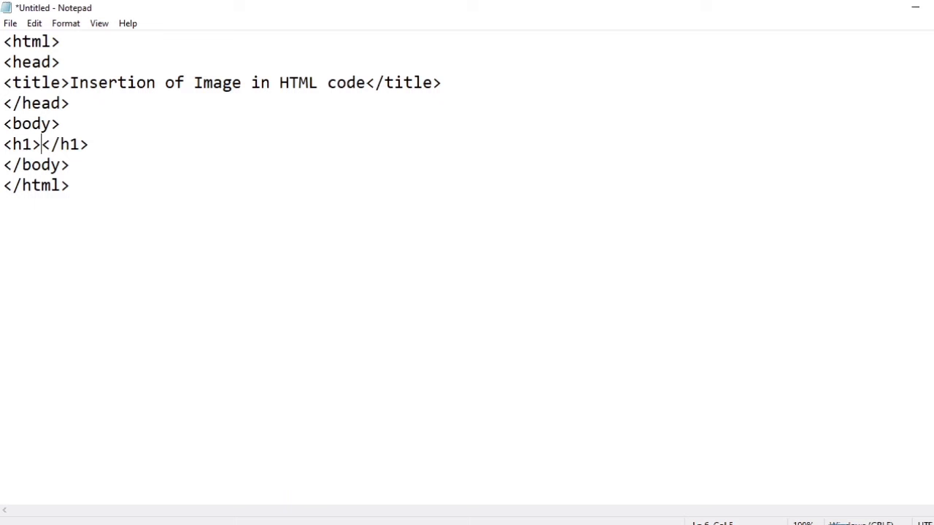
{"action": "type", "text": "Image of L"}
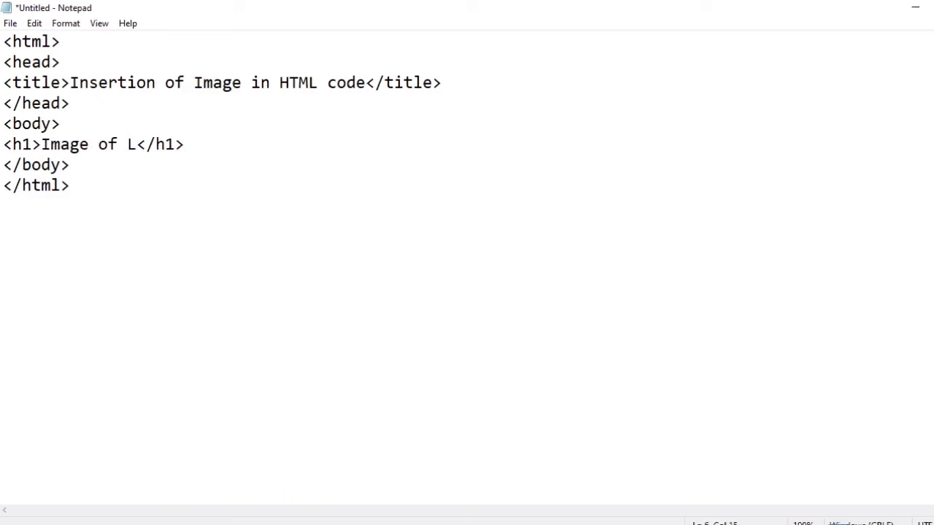
{"action": "type", "text": "ily FLOWER"}
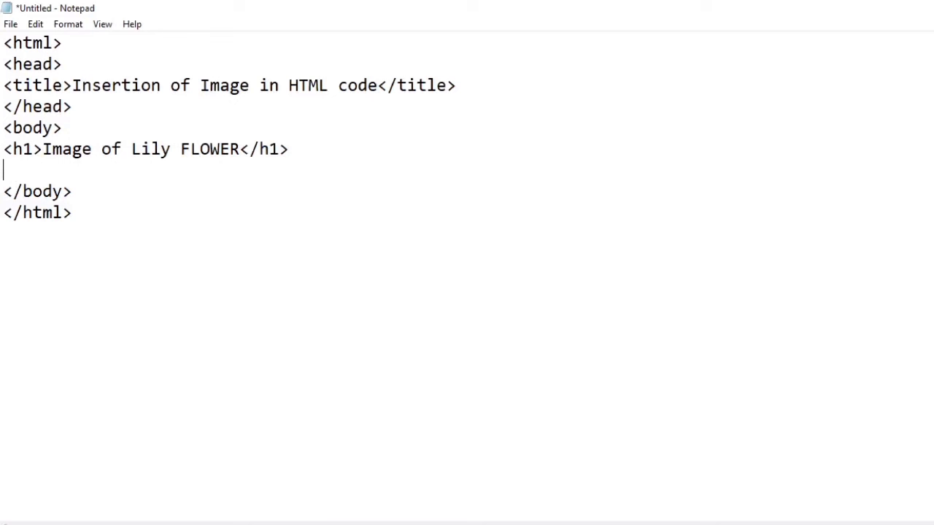
{"action": "type", "text": "<img src=>"}
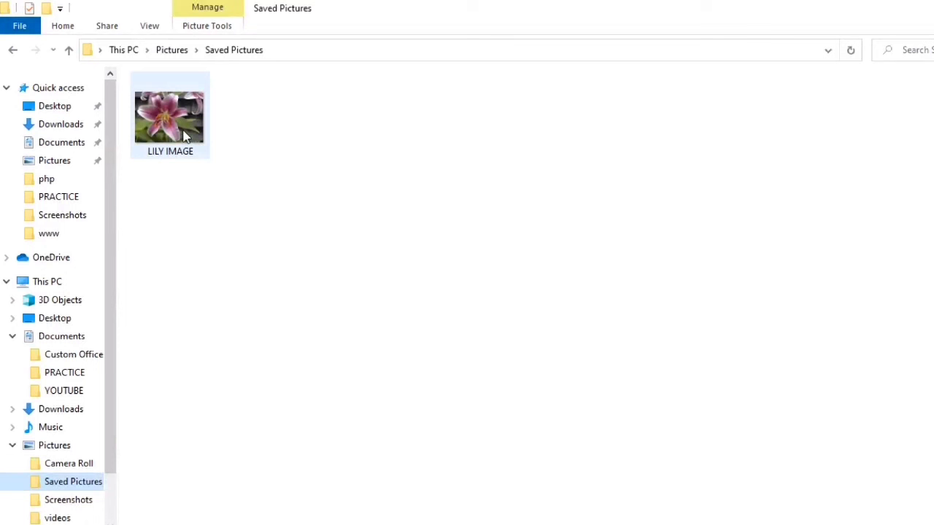
Select the LILY IMAGE photo in Saved Pictures to check its file name.
{"action": "left_click", "coordinate": [467, 49]}
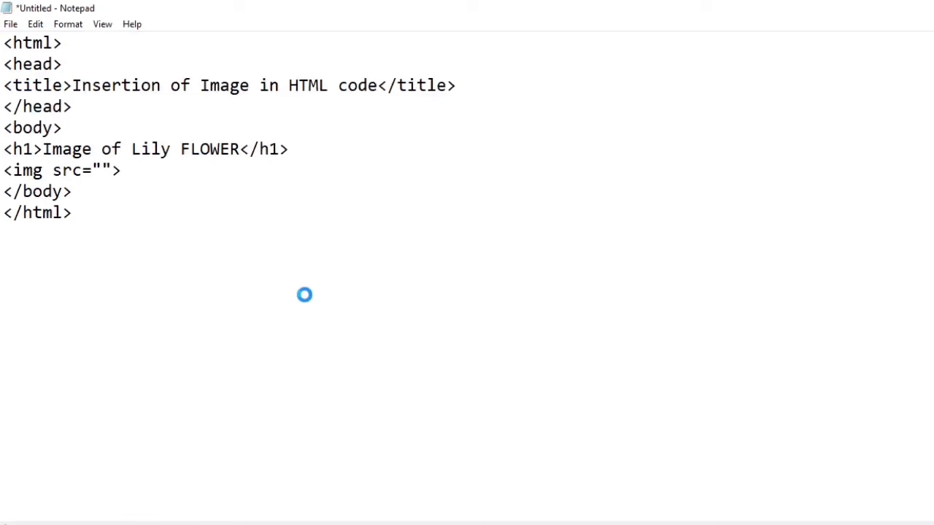
Point the img src to C:/Users/Admin/Pictures/Saved Pictures/LILY IMAGE.jpg, close the img tag, and start saving.
{"action": "type", "text": "C:\\Users\\Admin\\Pictures\\Saved Pictures/LILY"}
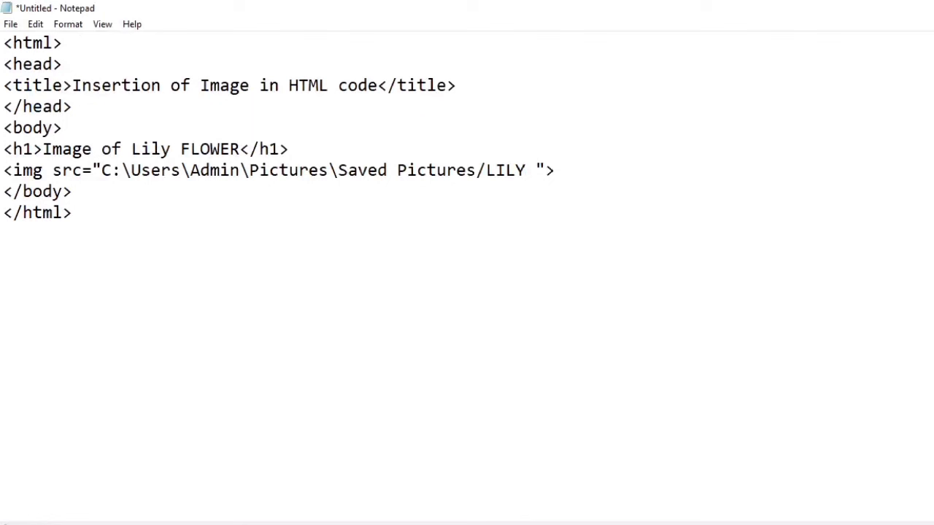
{"action": "type", "text": "IMAGE."}
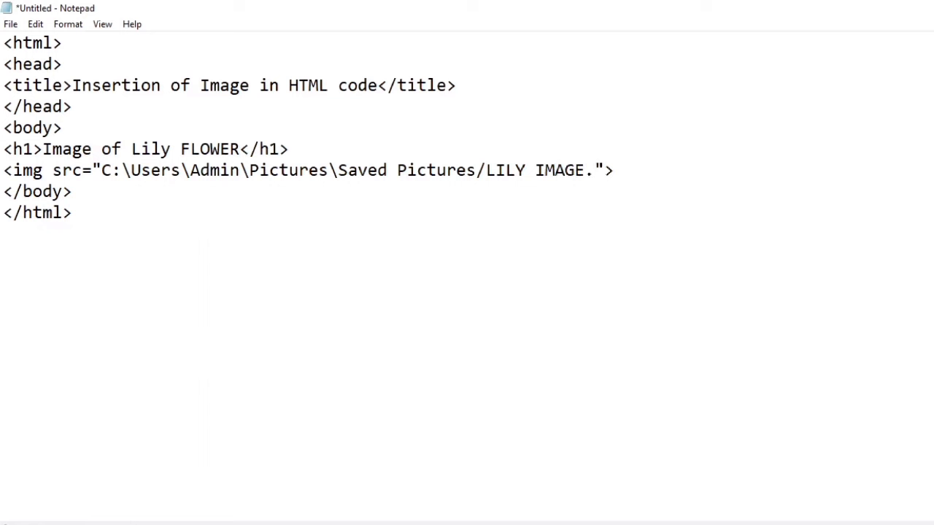
{"action": "type", "text": "jpg"}
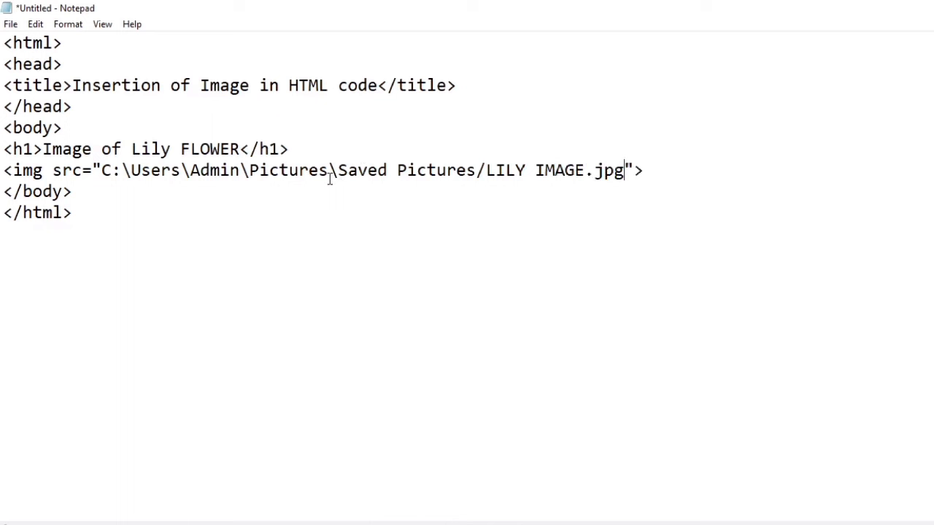
{"action": "type", "text": "/"}
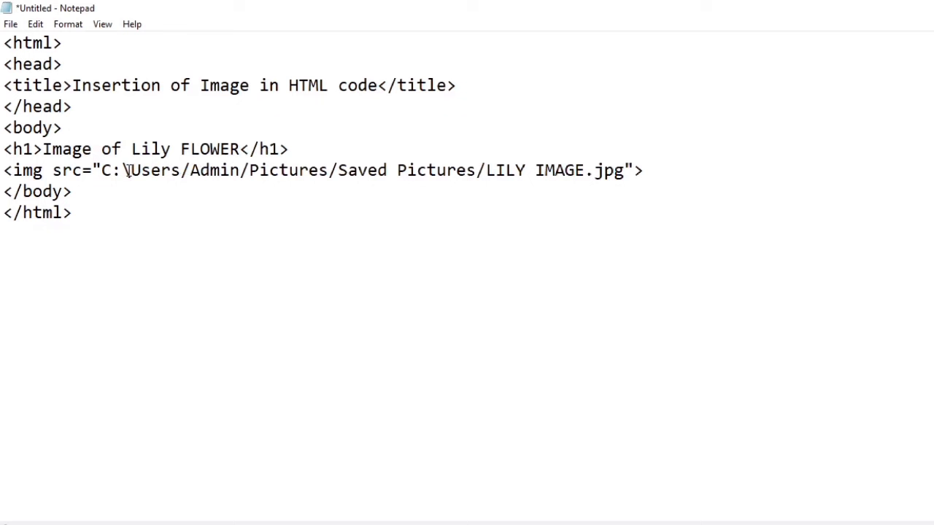
{"action": "type", "text": "<>"}
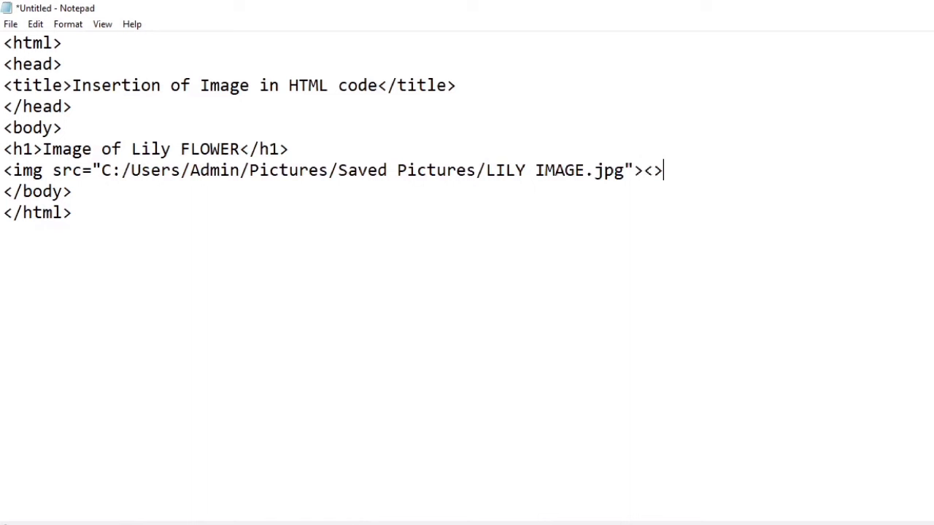
{"action": "type", "text": "/img"}
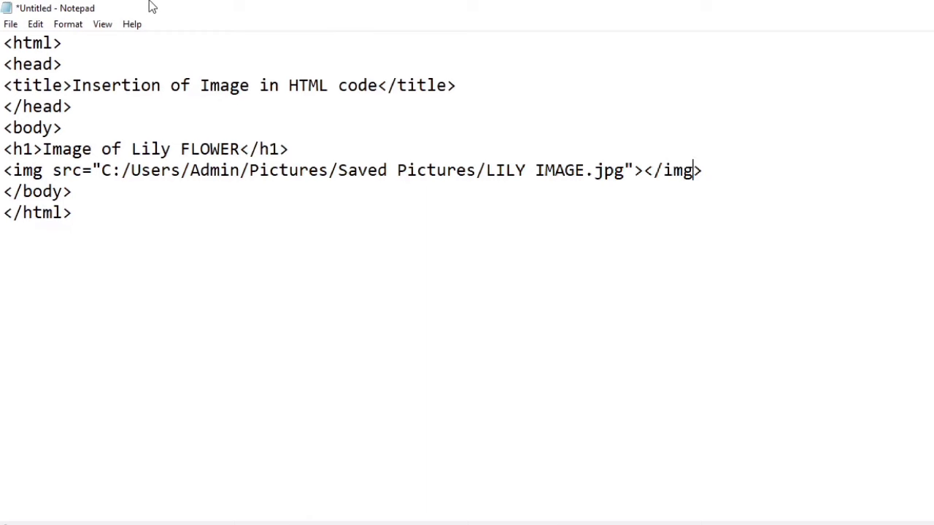
{"action": "key", "text": "ctrl+s"}
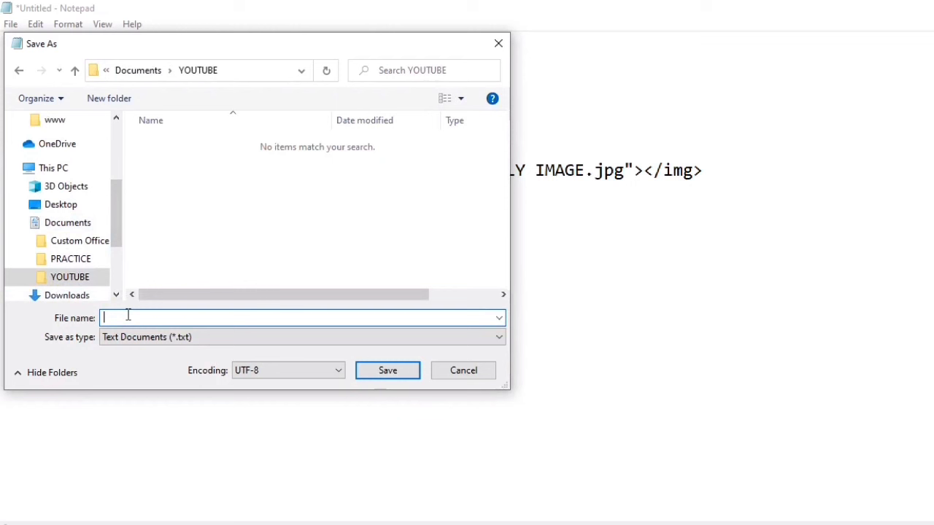
Save the page as Y1.html in the YOUTUBE documents folder.
{"action": "type", "text": "Y1."}
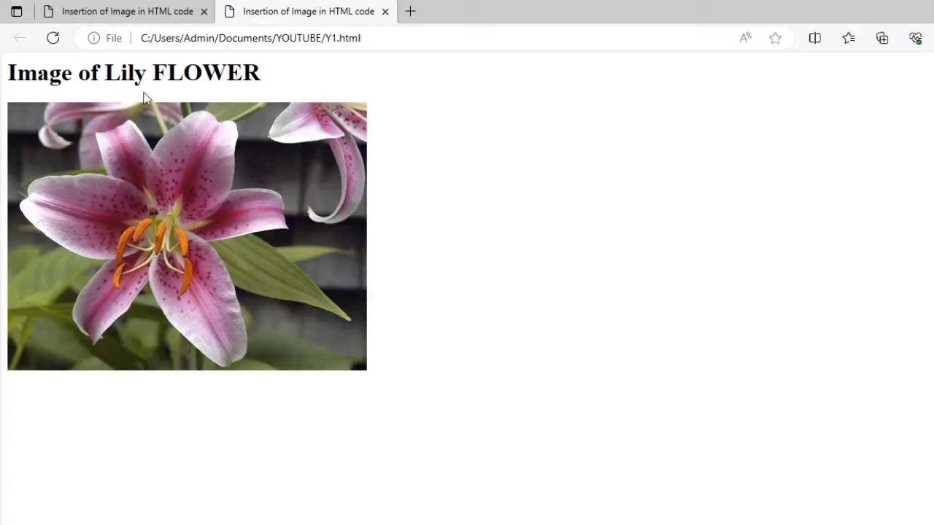
{"action": "mouse_move", "coordinate": [425, 320]}
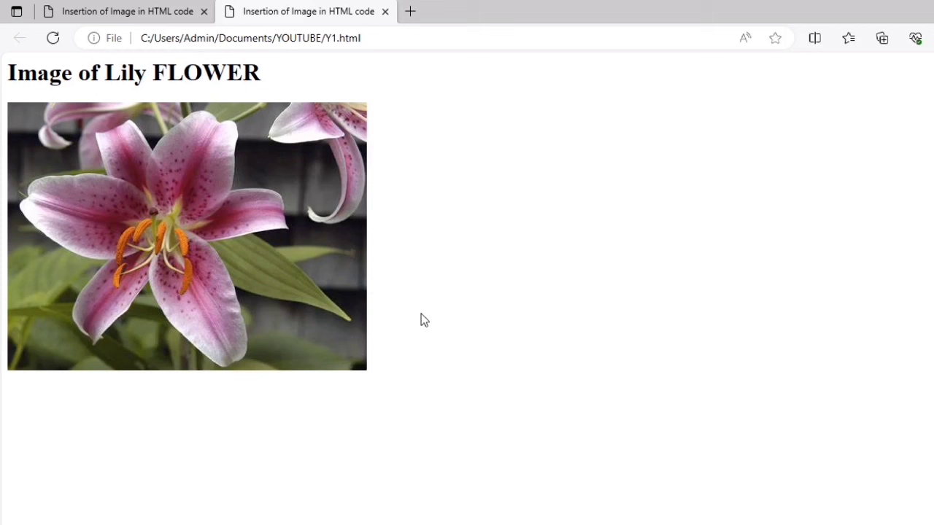